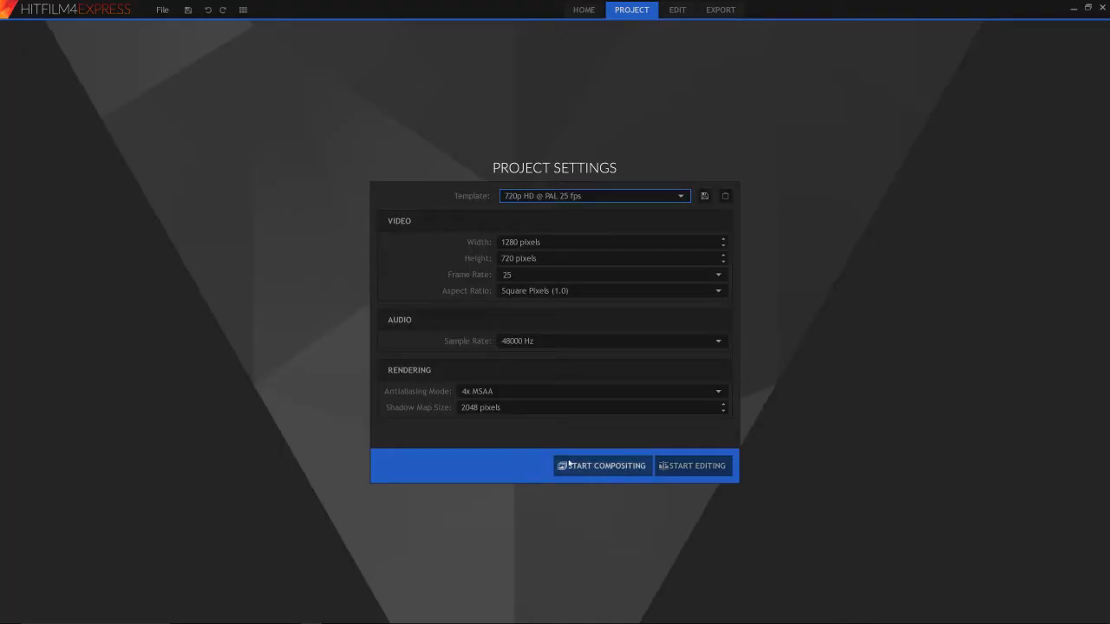
mouse_move(581, 458)
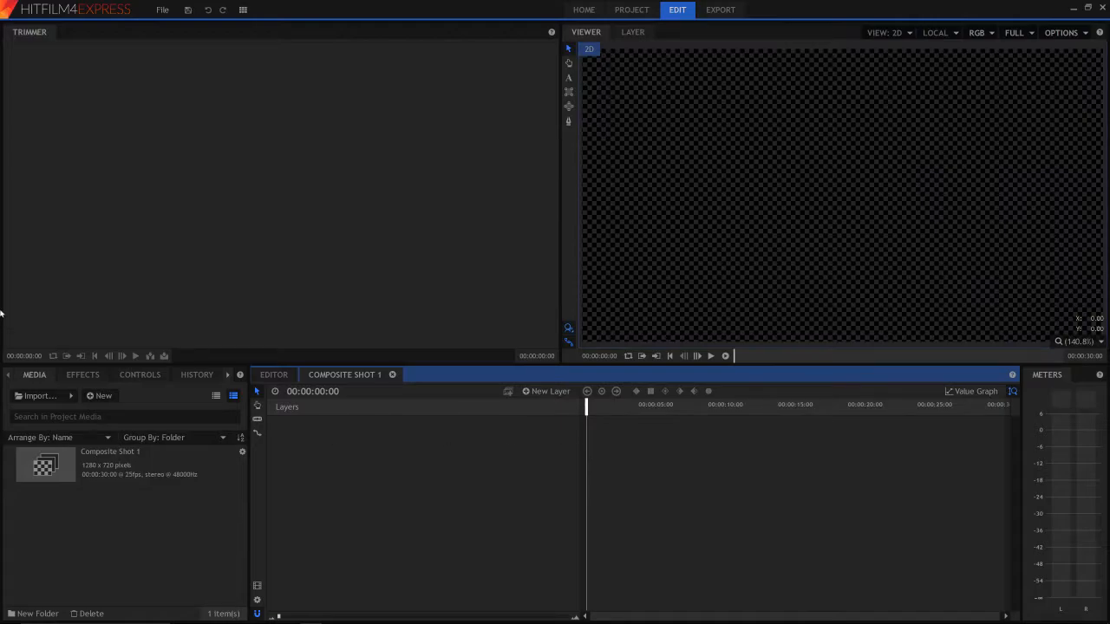
Step: Import the patio video file into the project media
click(38, 395)
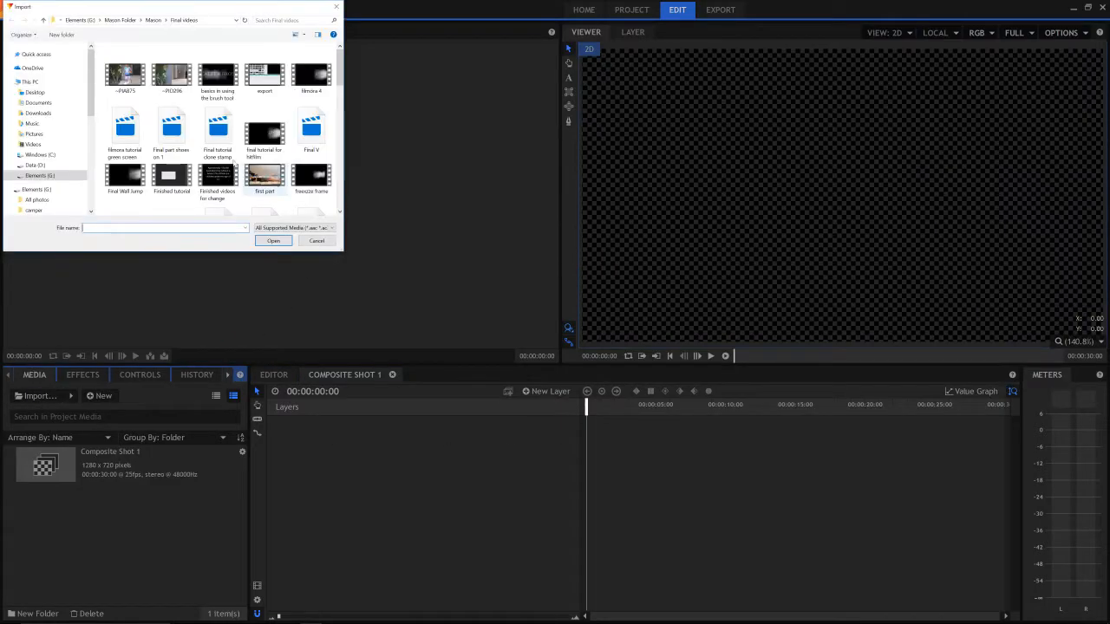
scroll(down, 3)
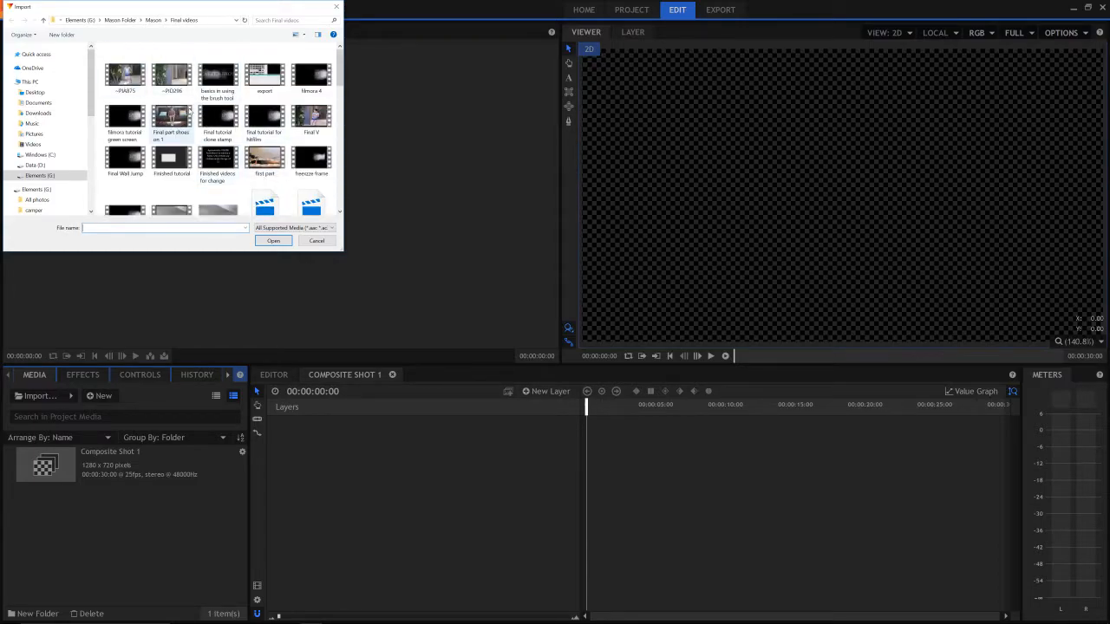
click(125, 76)
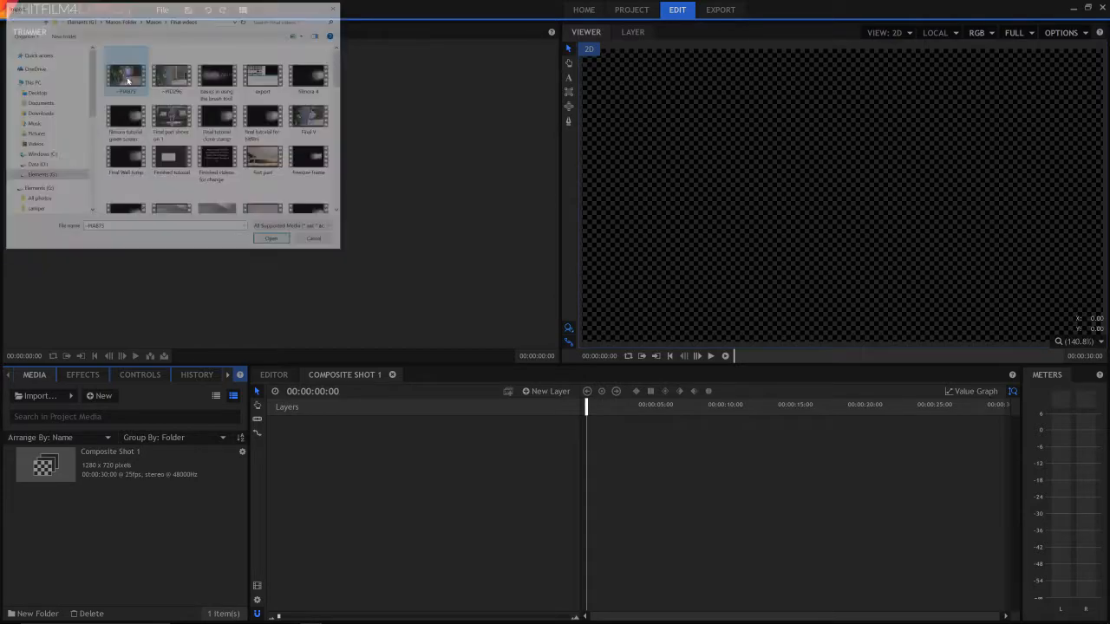
click(271, 239)
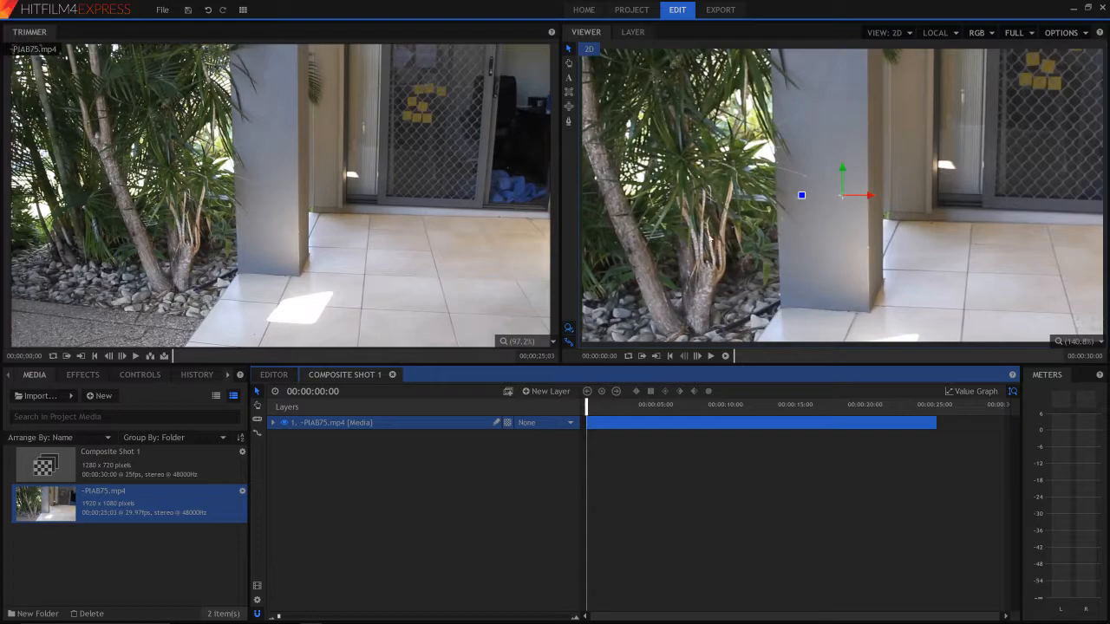
mouse_move(207, 572)
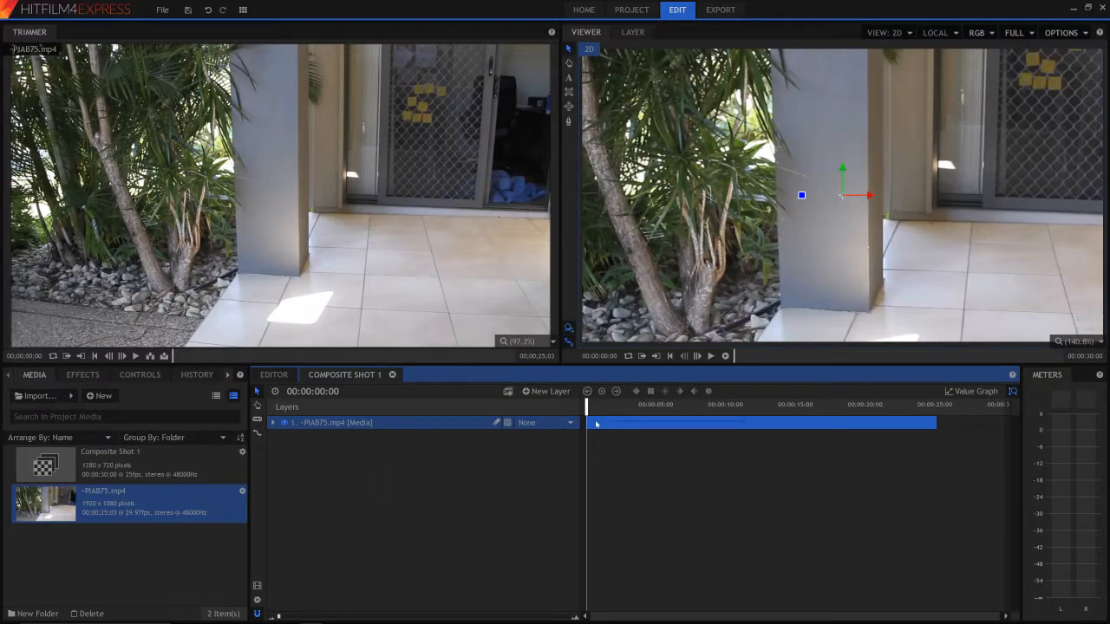
Step: Show the patio clip layer's options, including its blend modes
right_click(595, 423)
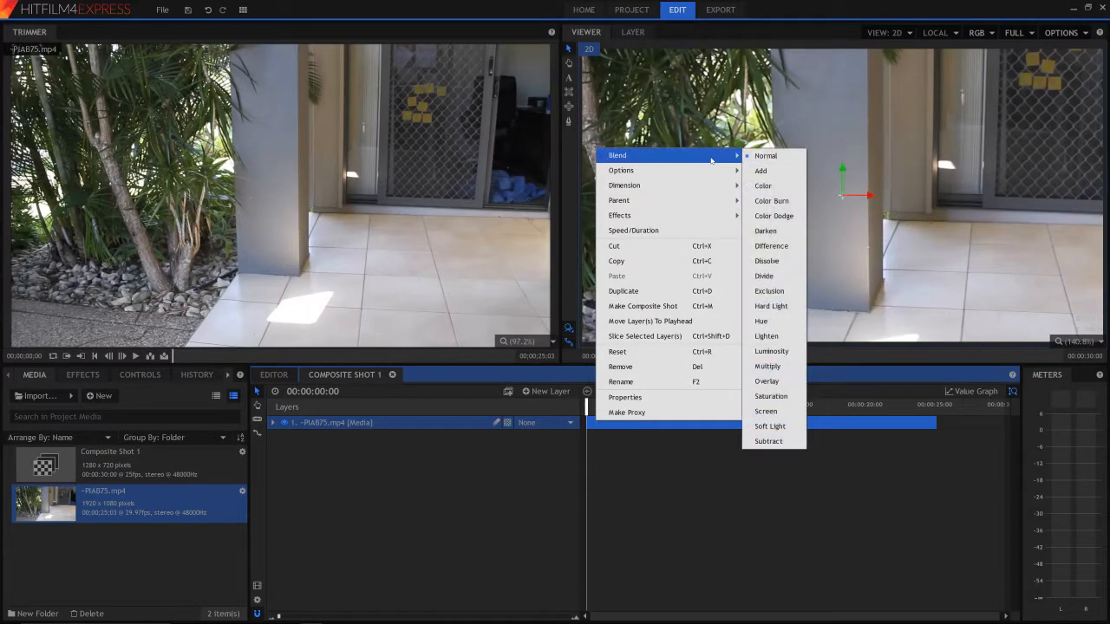
mouse_move(621, 169)
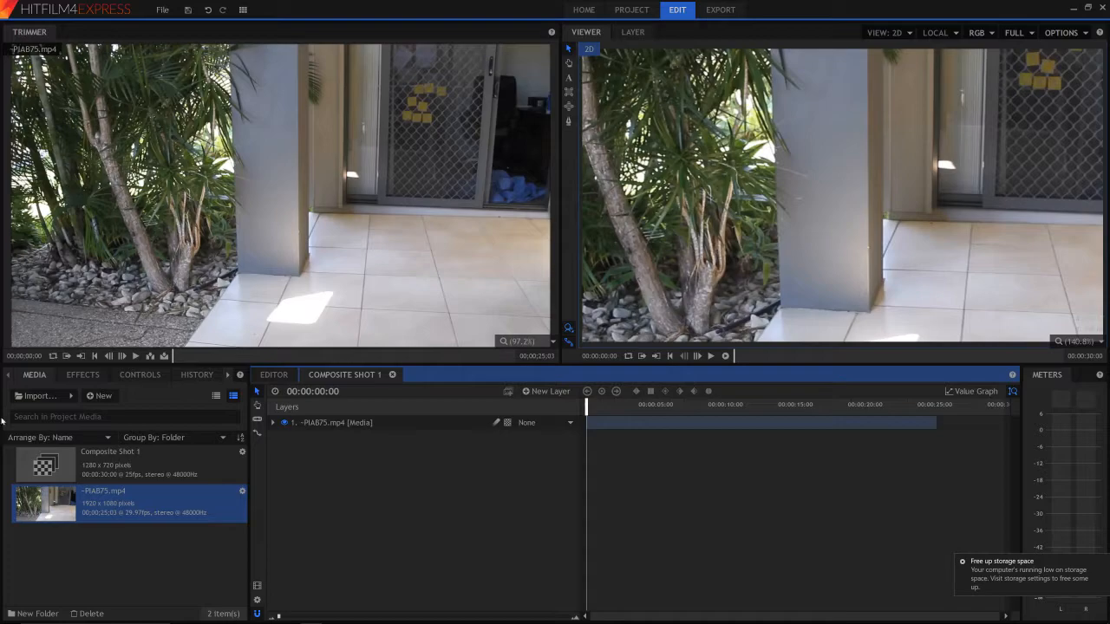
Step: Add Bonfire and Falling Debris from Quick 3D effects as layers above the clip
click(83, 375)
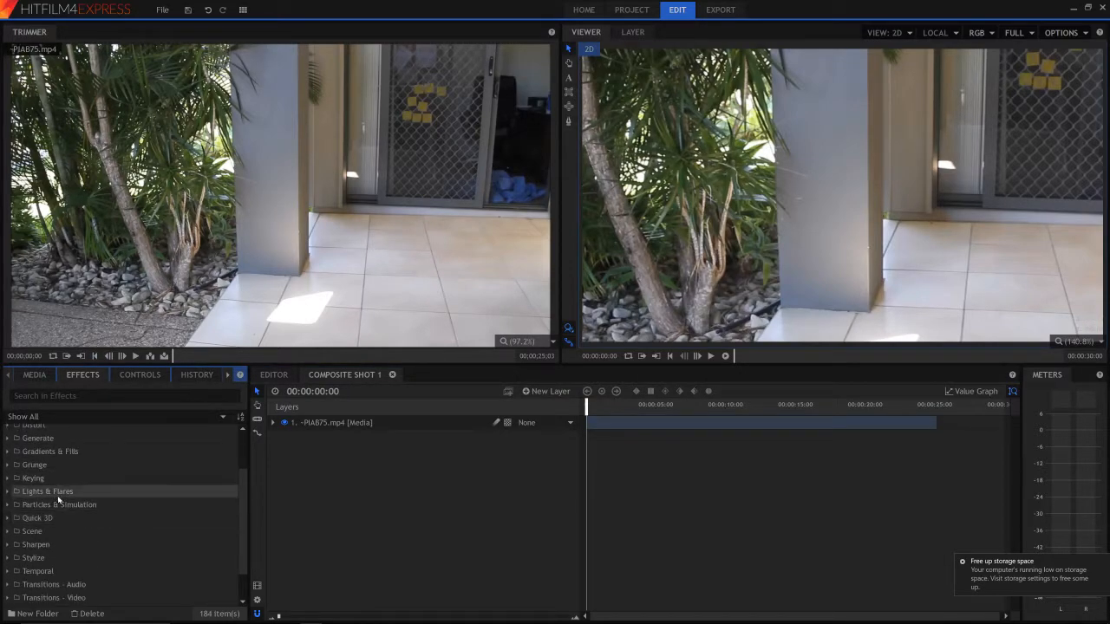
click(39, 517)
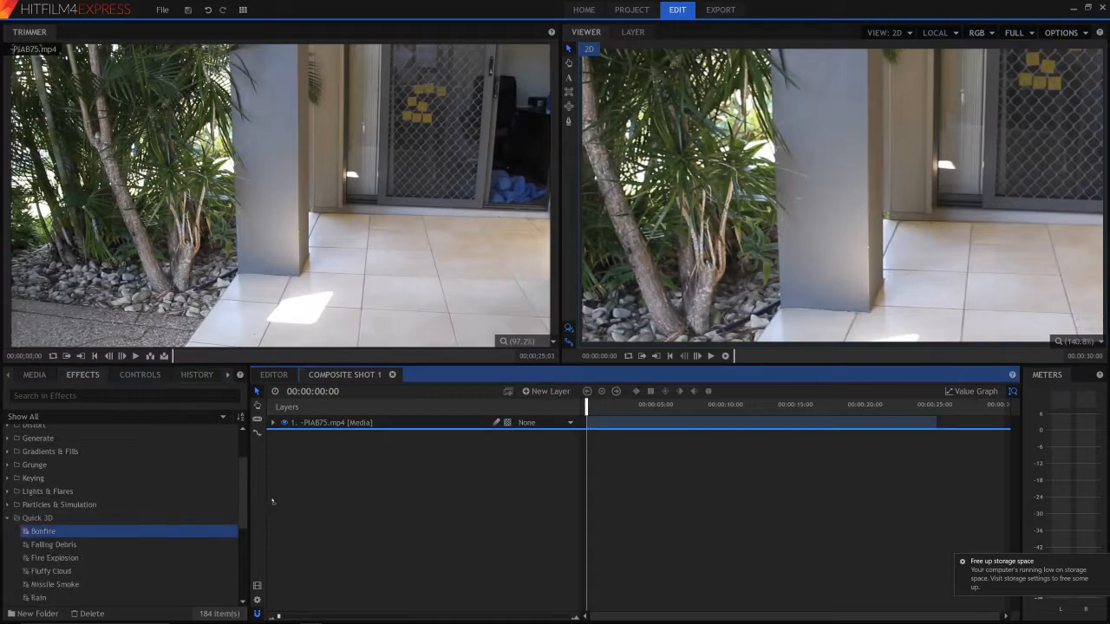
double_click(42, 531)
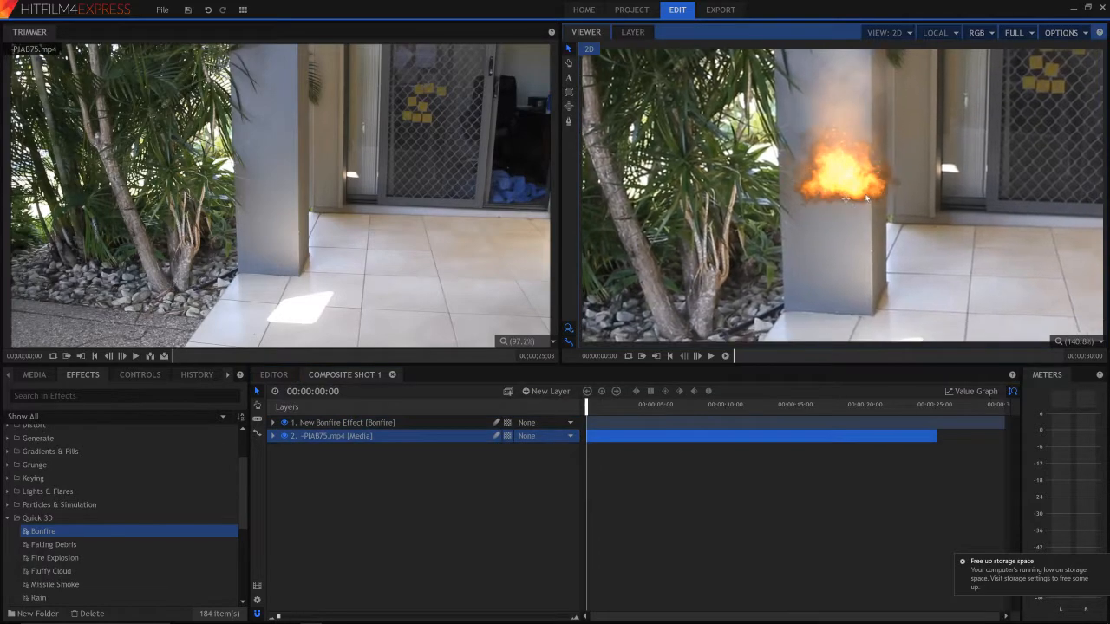
click(54, 544)
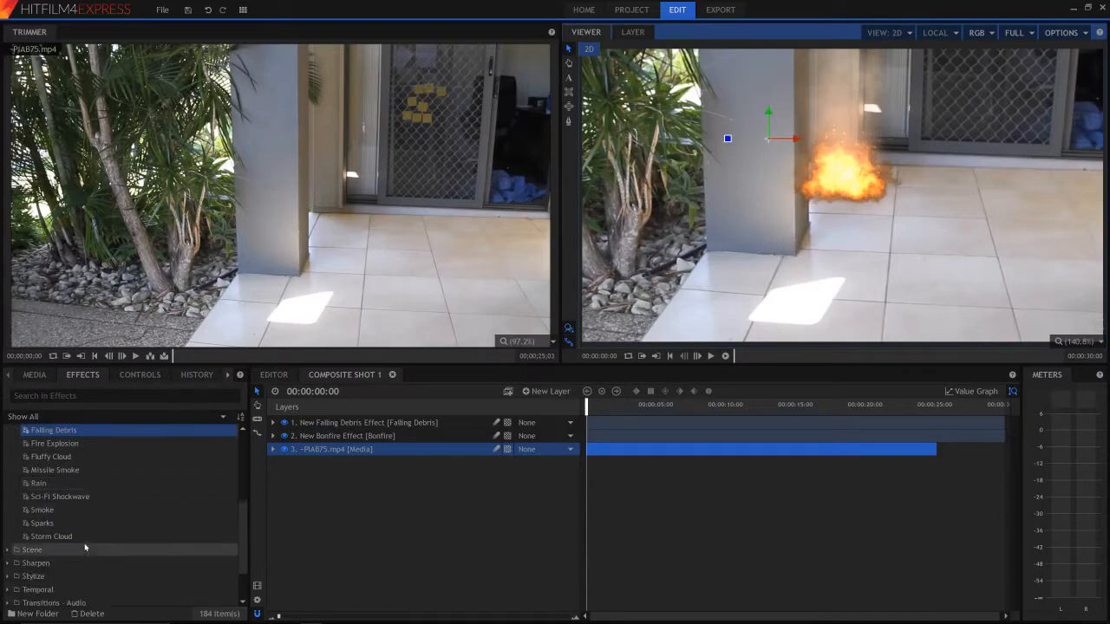
Step: Preview the composite with the fire and debris playing, then stop playback
click(711, 355)
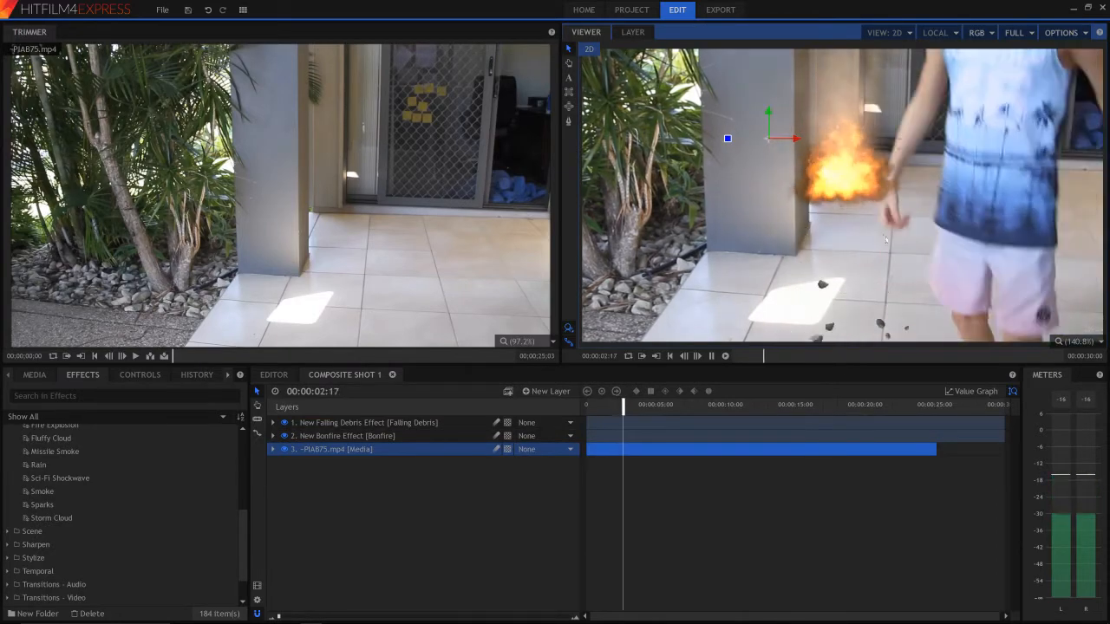
click(711, 355)
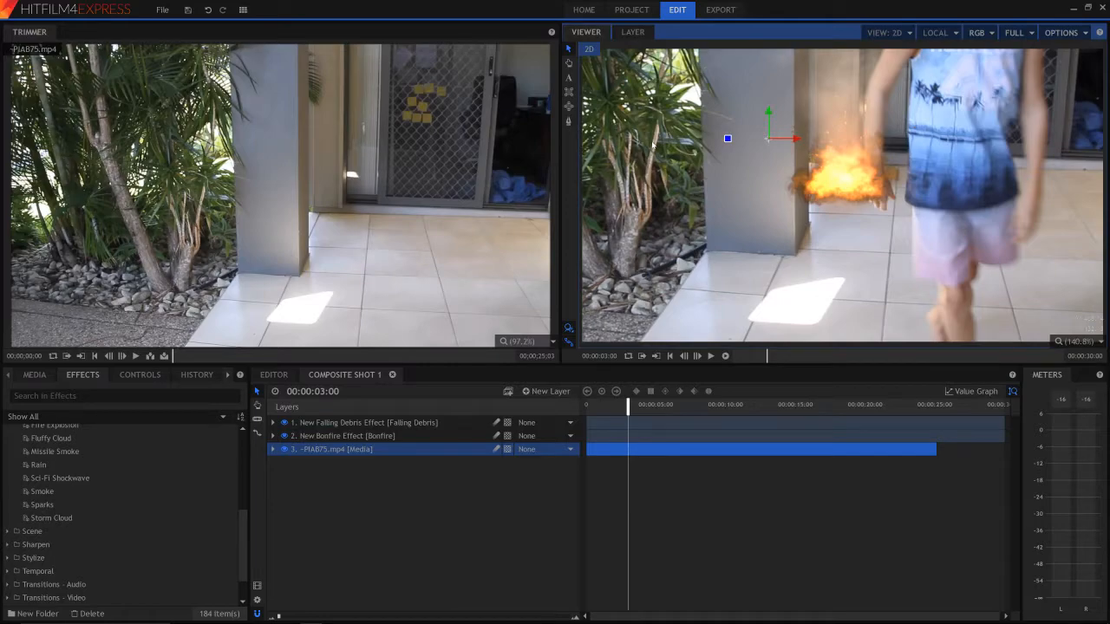
Step: Review the Falling Debris layer's debris and dust settings, then show the text settings
click(138, 374)
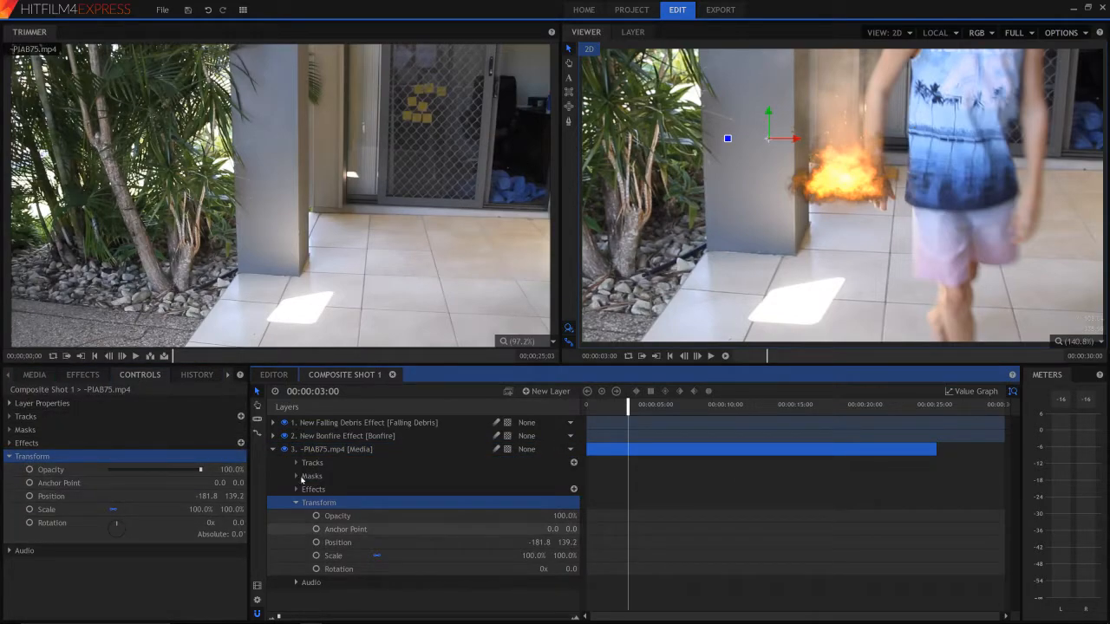
click(364, 423)
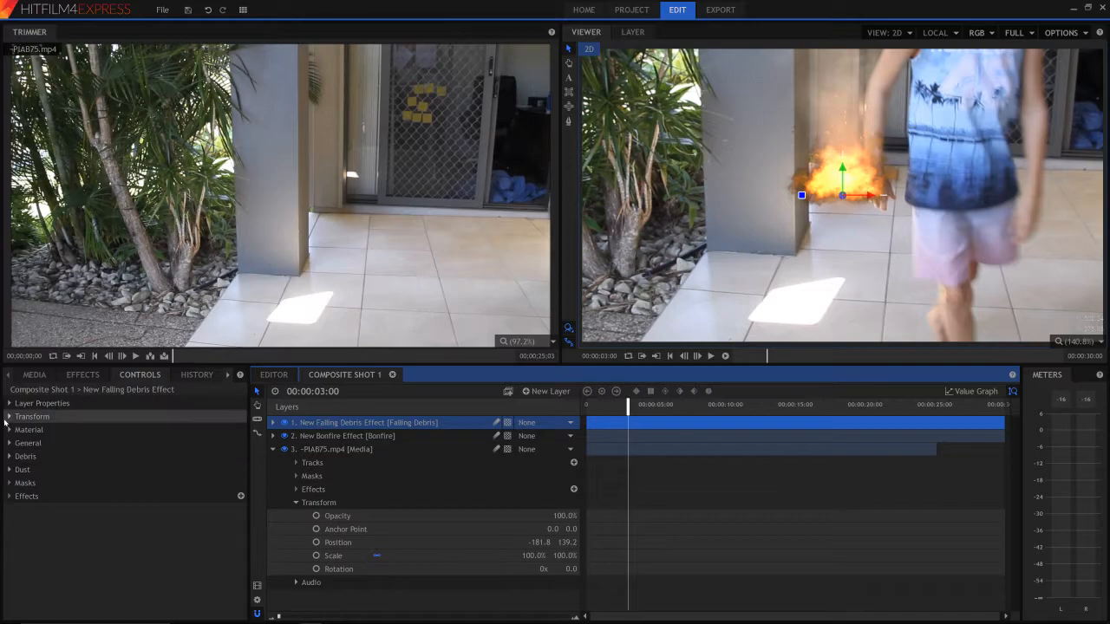
click(21, 468)
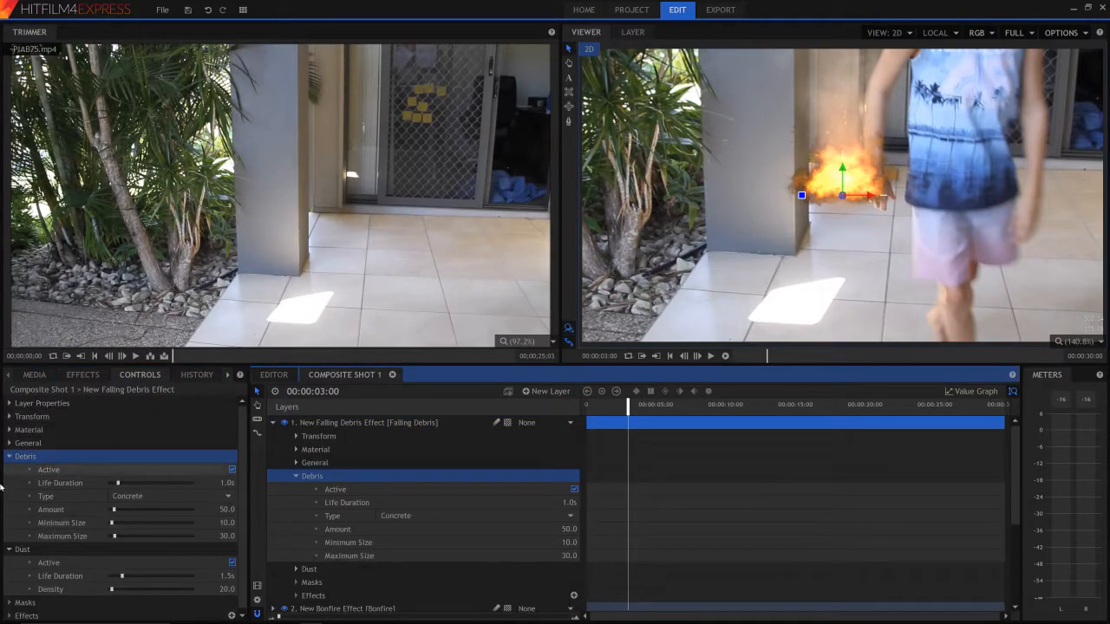
click(22, 468)
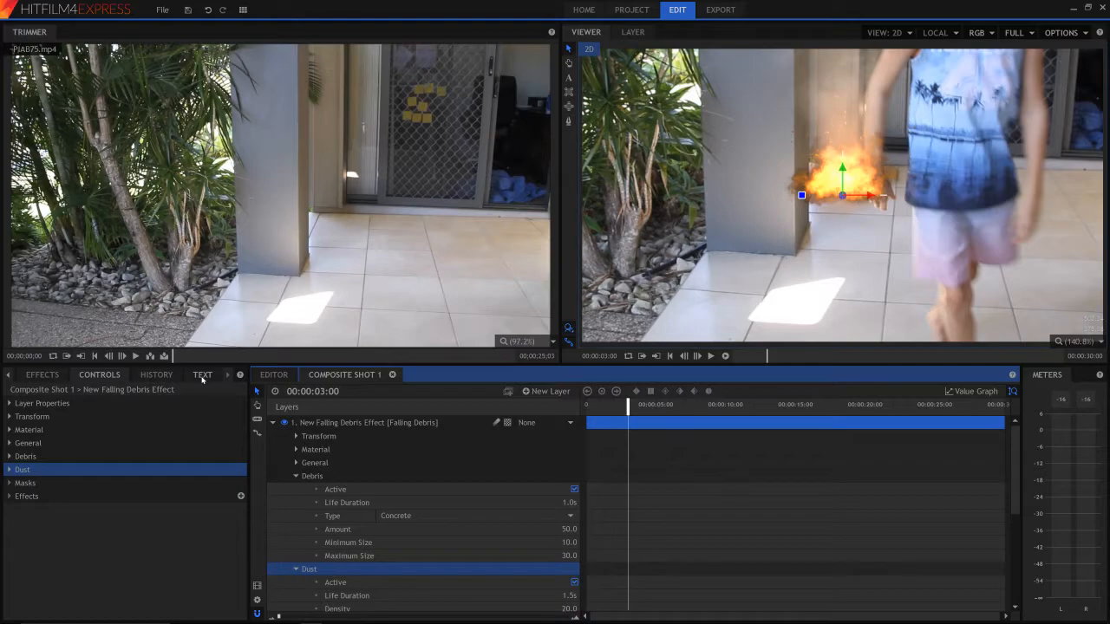
click(201, 374)
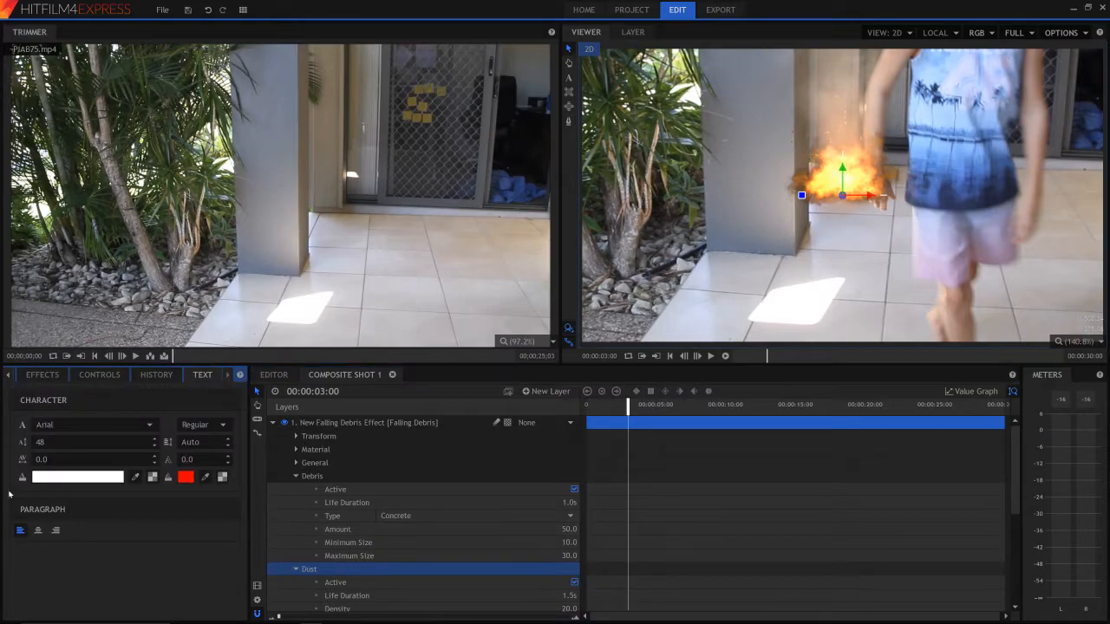
mouse_move(257, 305)
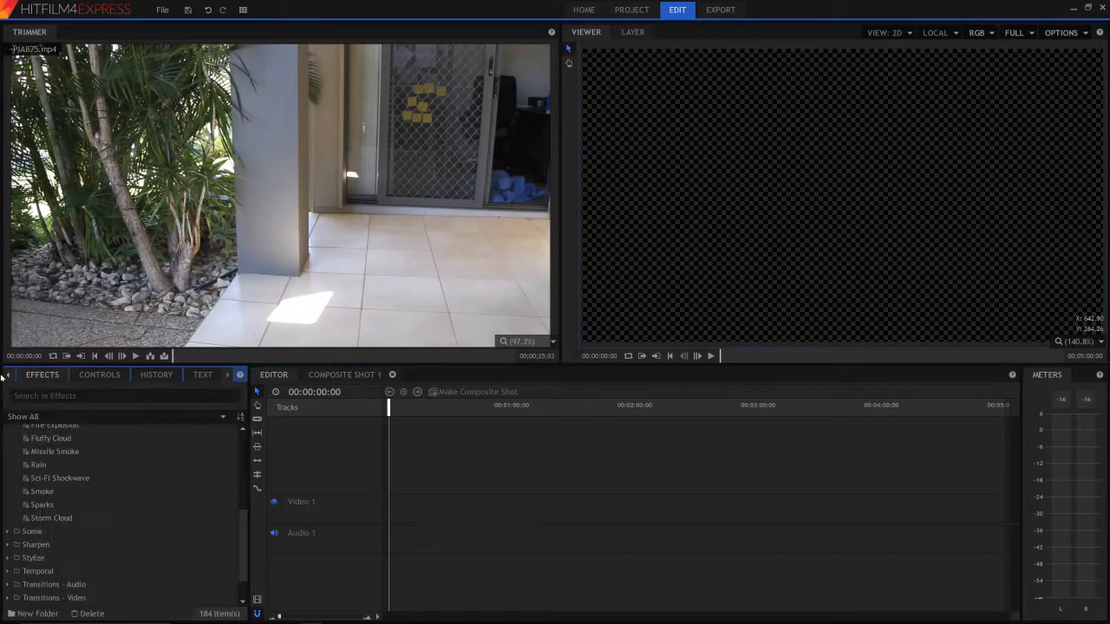
Step: Put the patio clip on the editor timeline, matching sequence settings to it
click(35, 375)
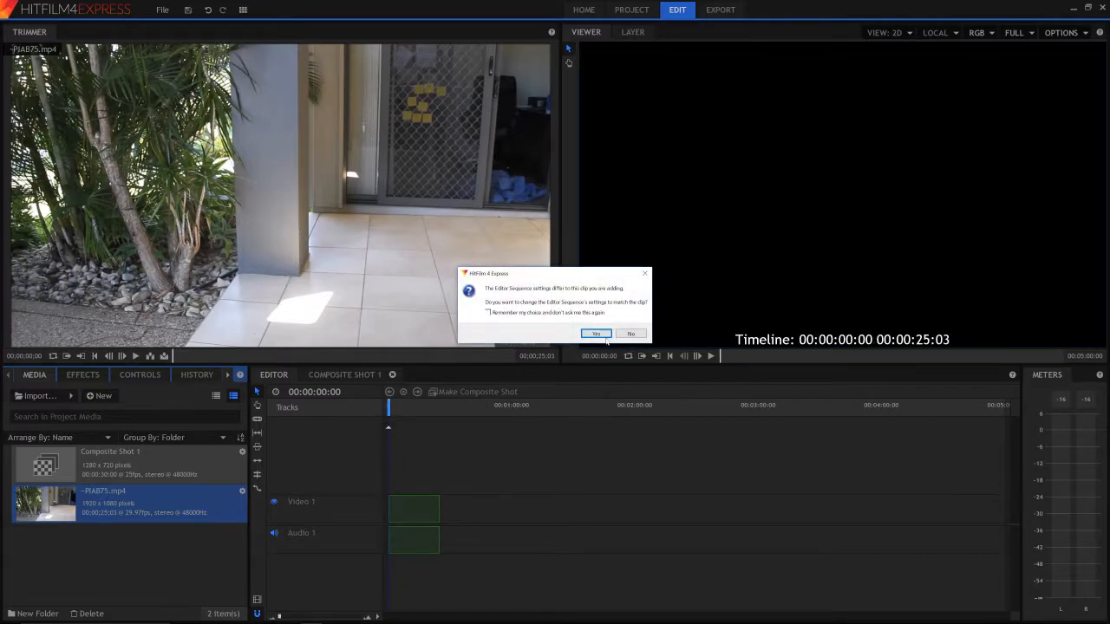
click(596, 333)
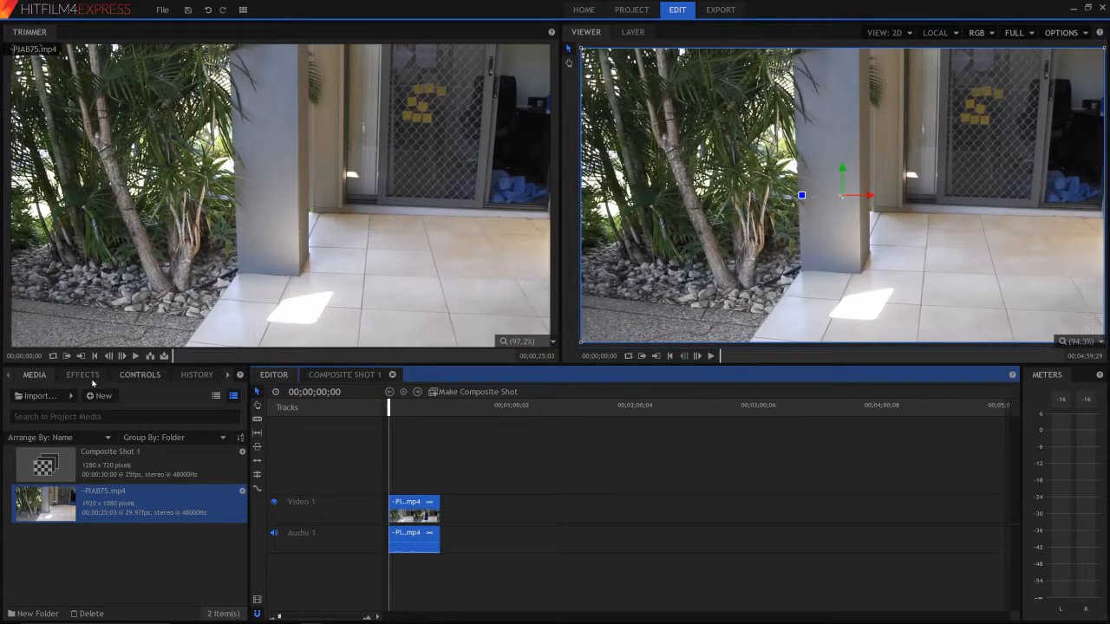
Step: Add a Bonfire effect composite above the footage clip, then select the original clip
click(84, 374)
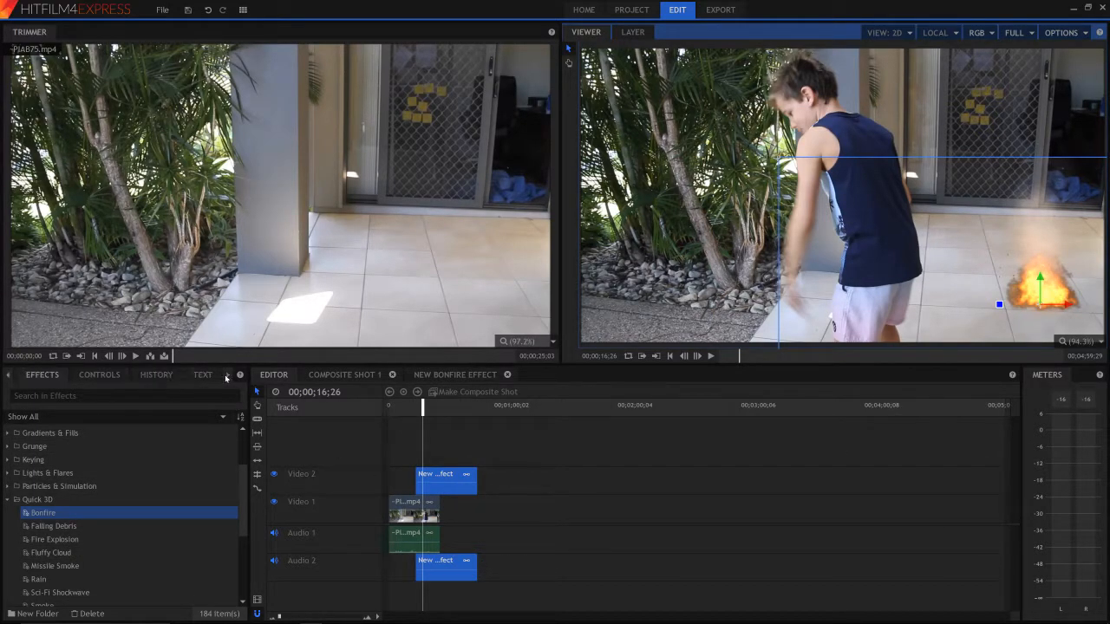
click(201, 374)
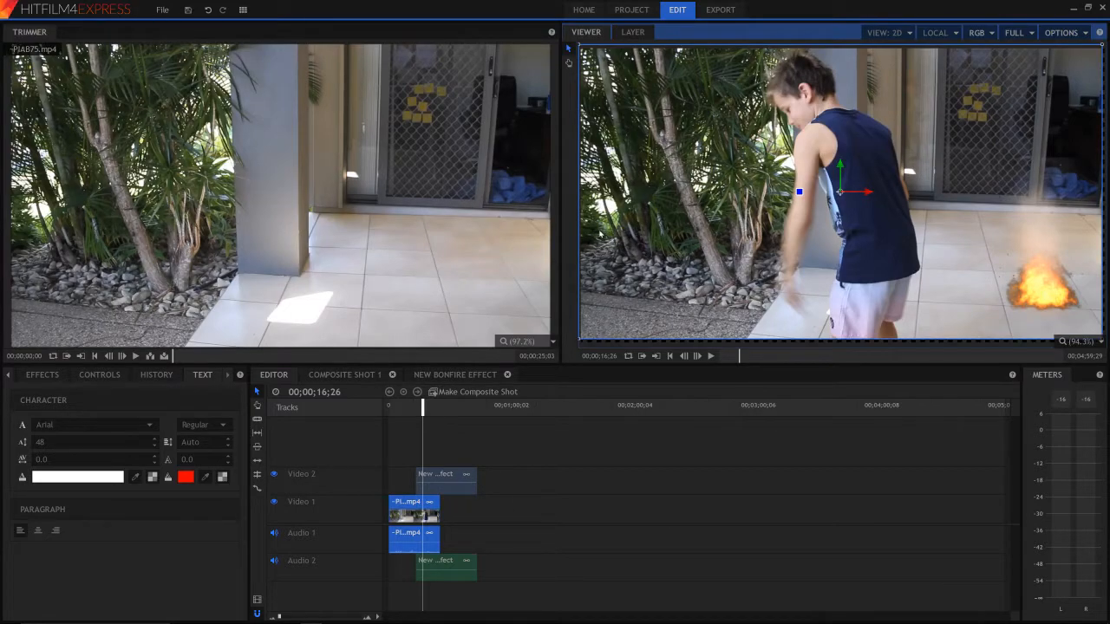
mouse_move(686, 189)
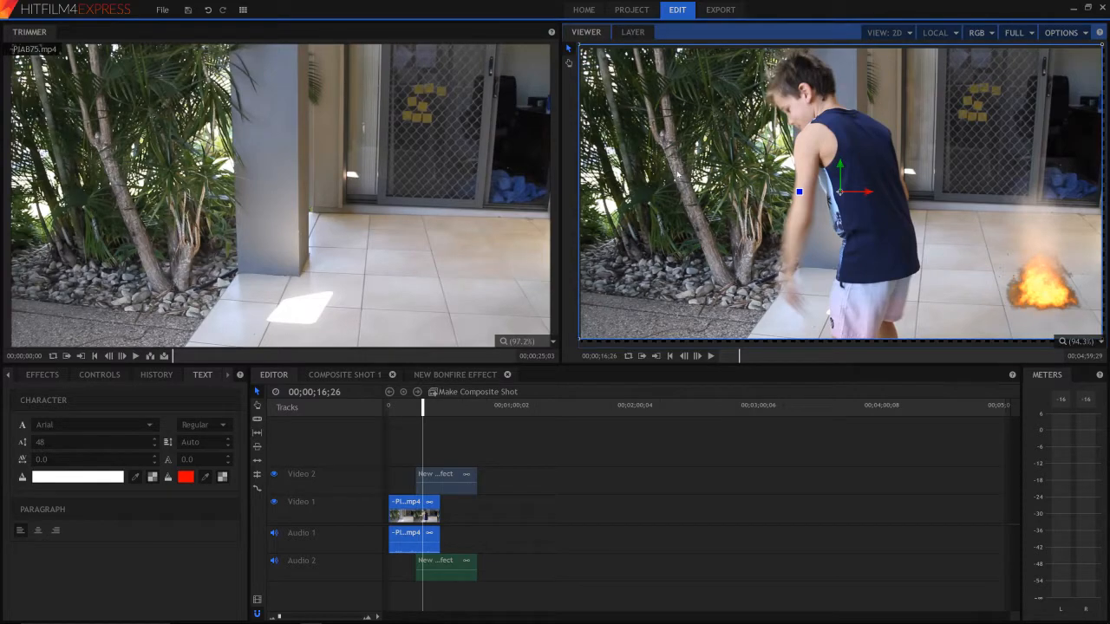
mouse_move(776, 513)
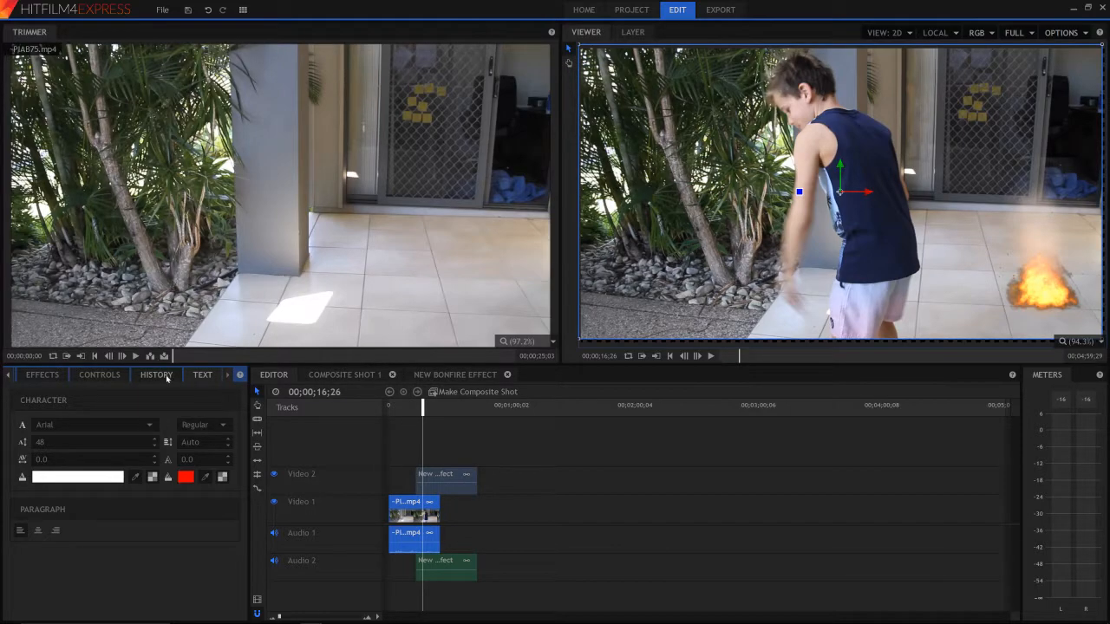
Step: Check the bonfire clip's properties and show the media list with the New Bonfire Effect composite
click(99, 375)
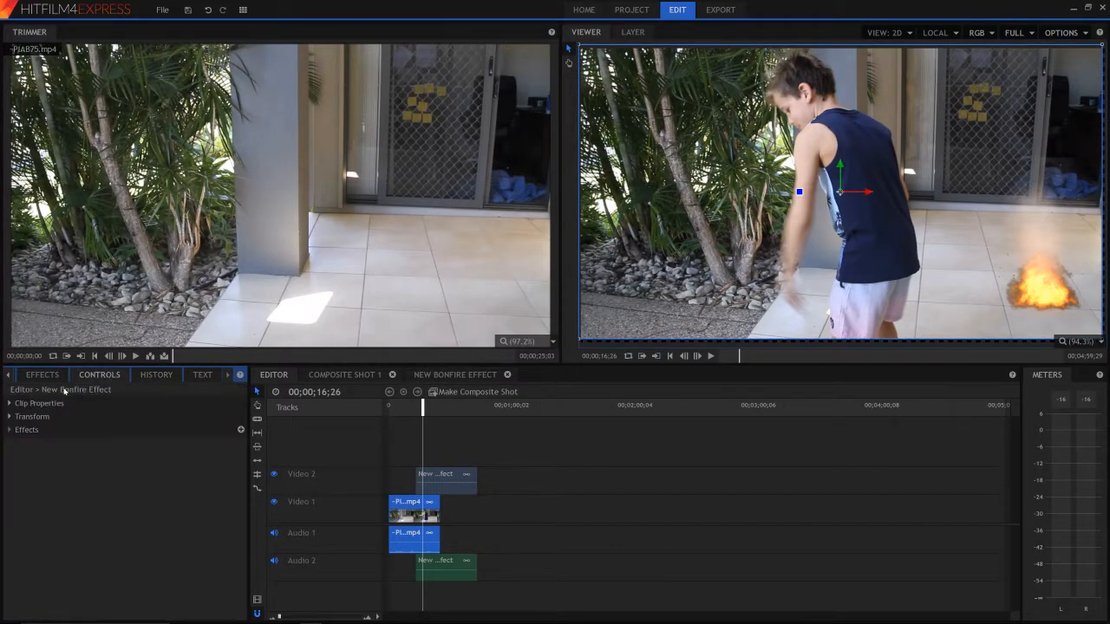
click(41, 374)
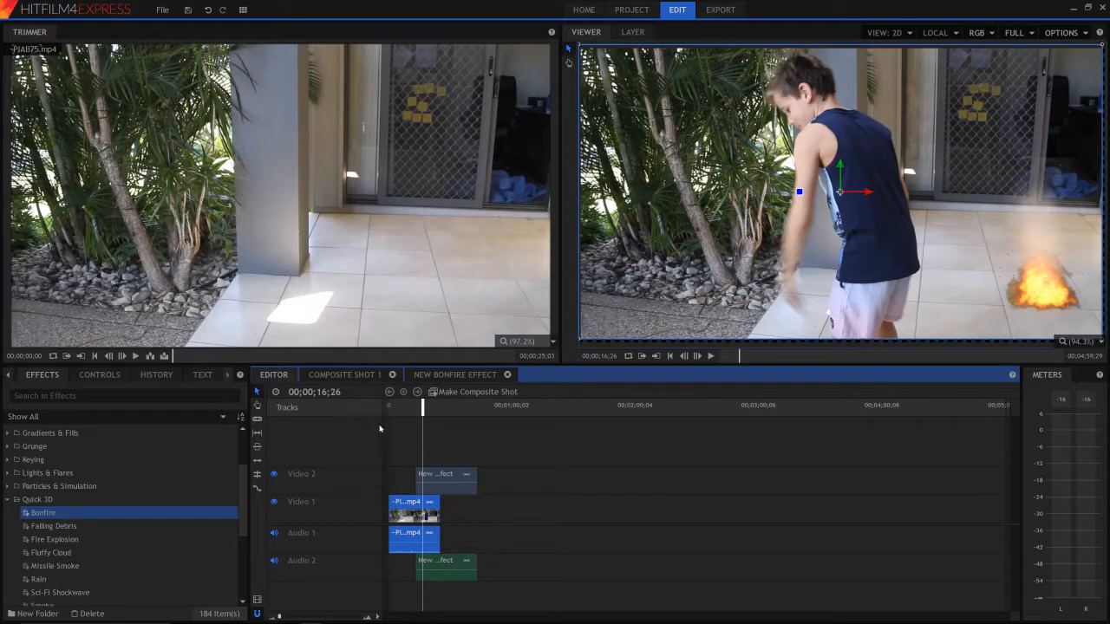
mouse_move(449, 294)
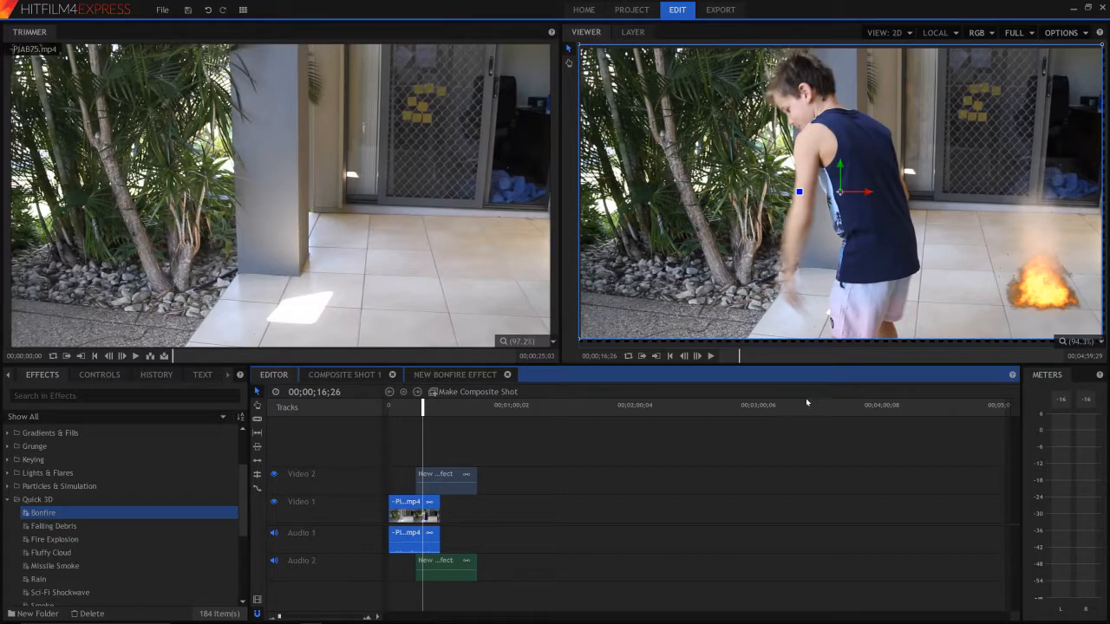
mouse_move(291, 487)
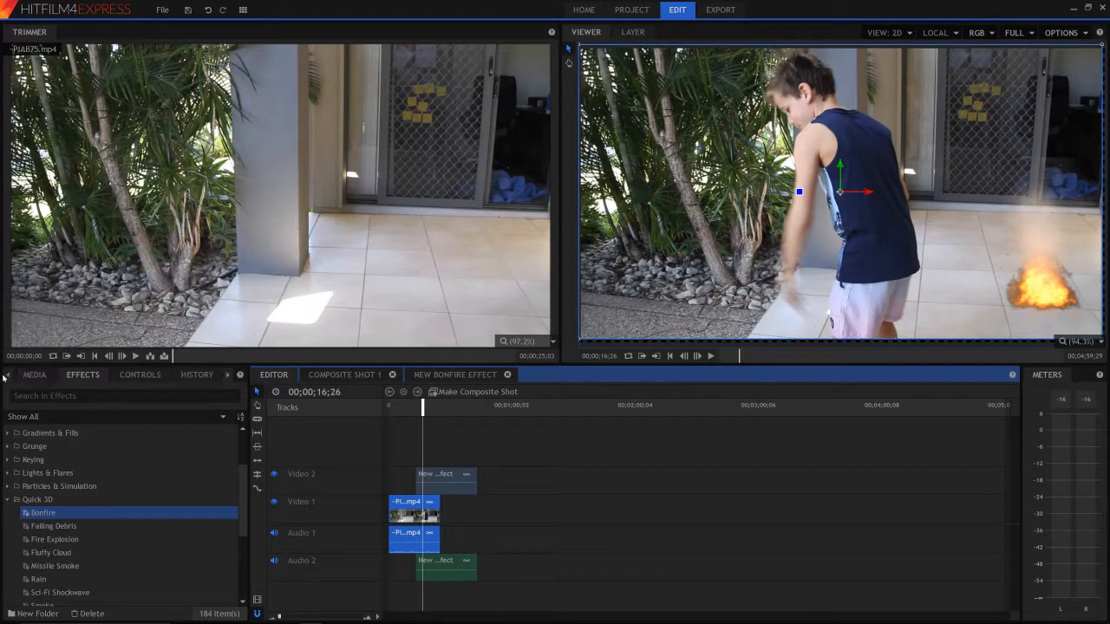
click(35, 375)
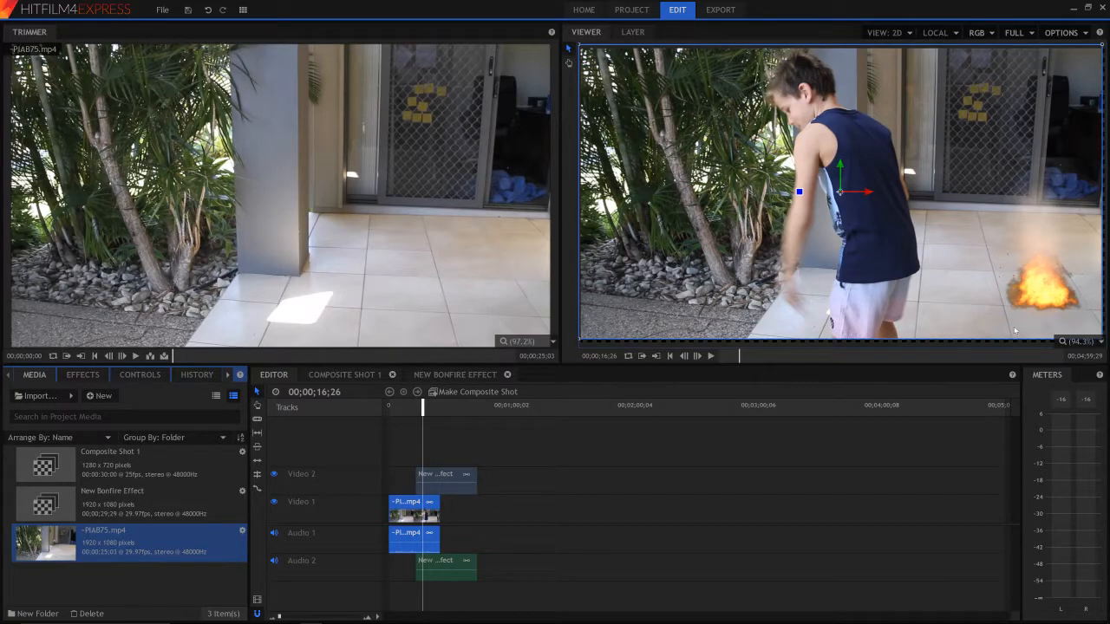
mouse_move(693, 382)
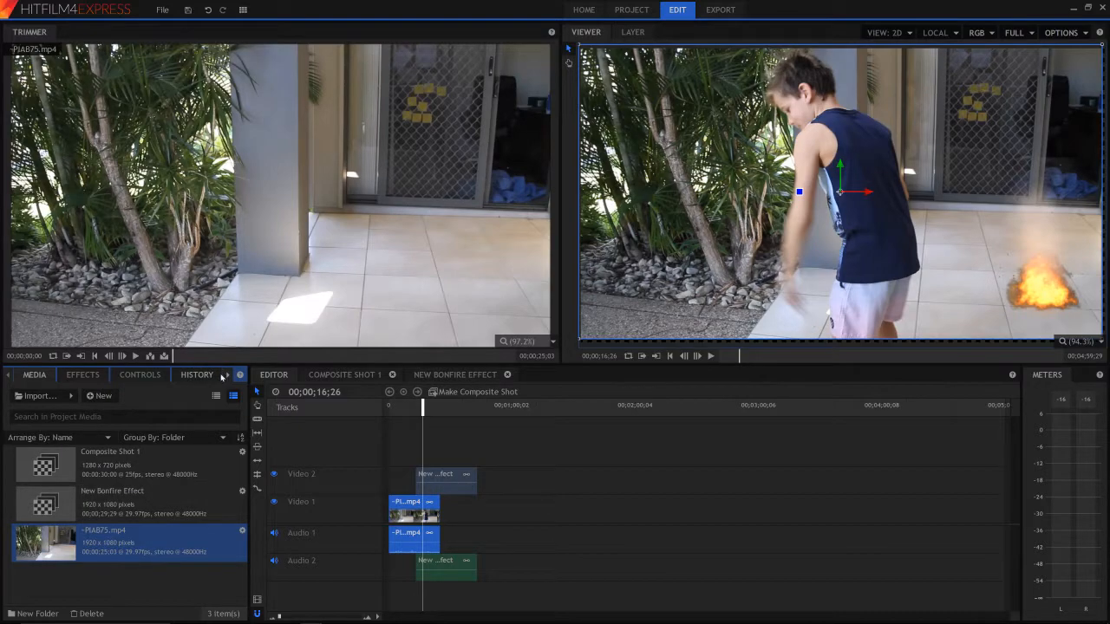
mouse_move(224, 380)
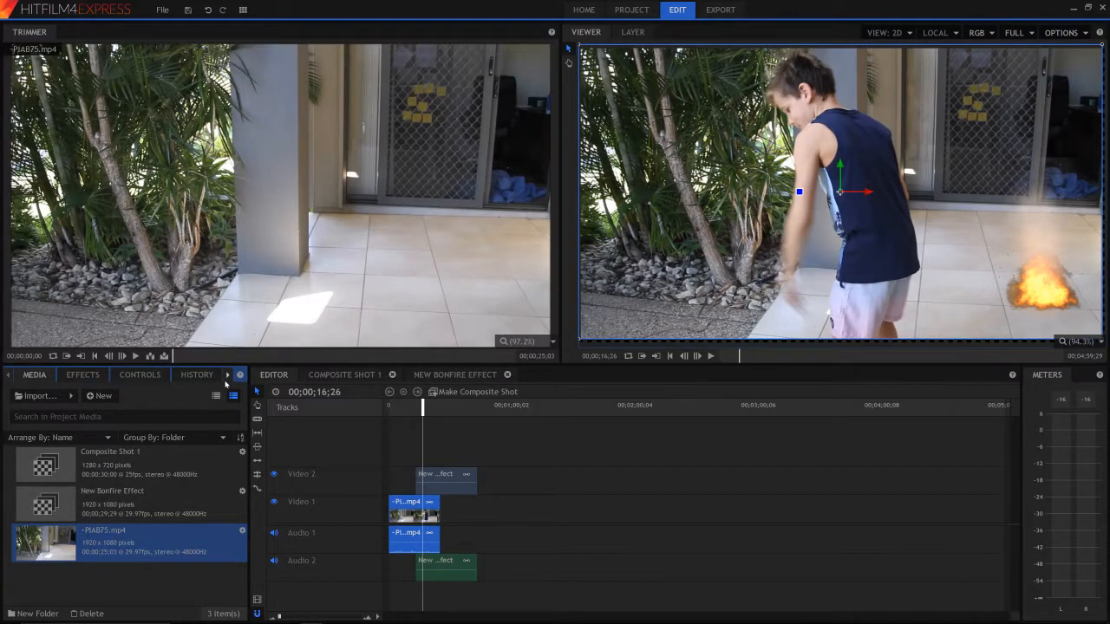